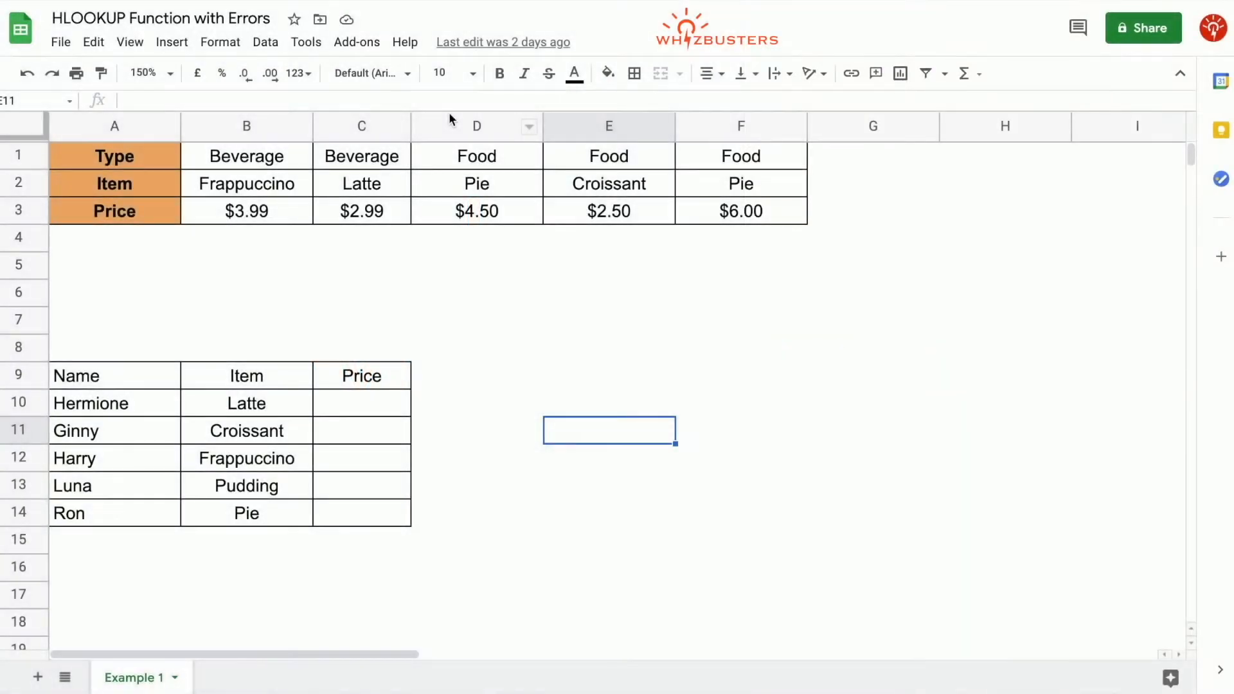
{"action": "mouse_move", "coordinate": [83, 224]}
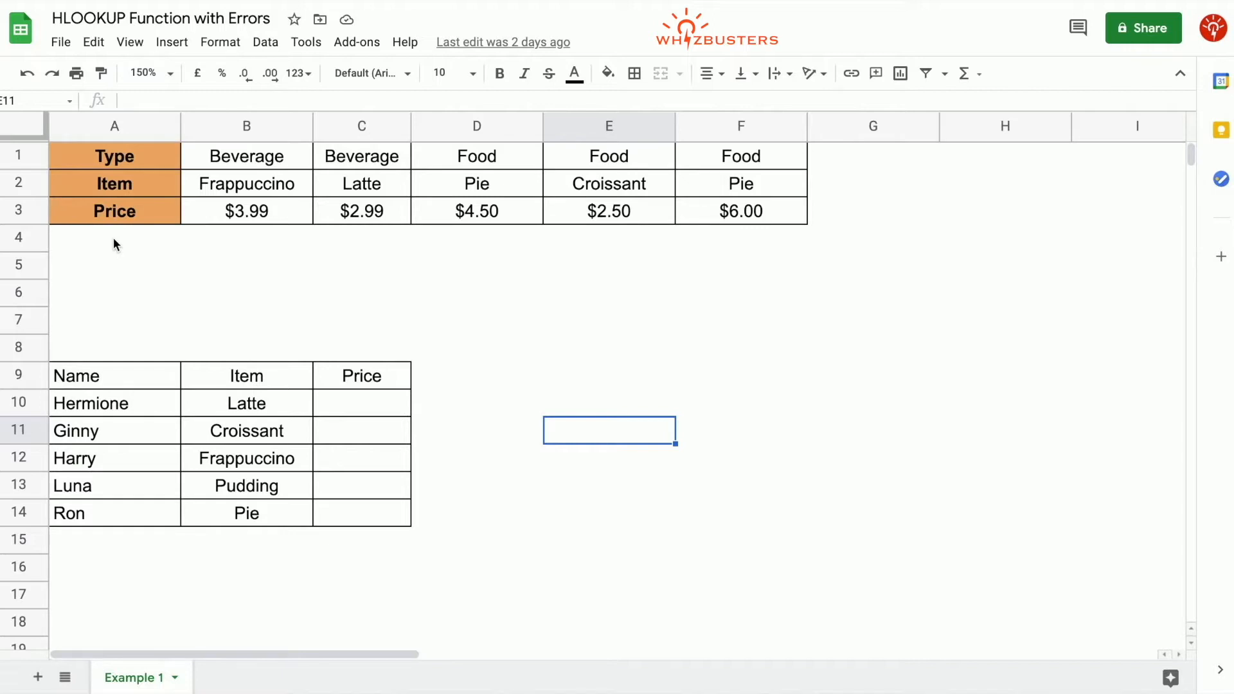
{"action": "mouse_move", "coordinate": [62, 180]}
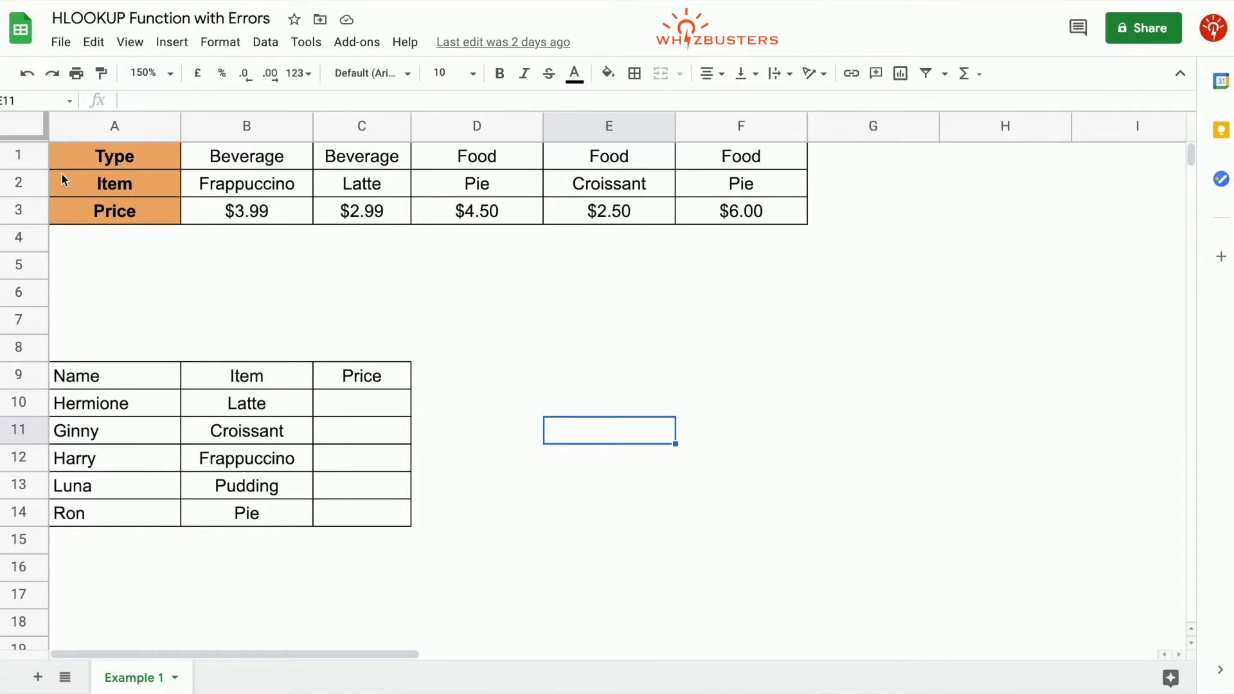
{"action": "mouse_move", "coordinate": [54, 221]}
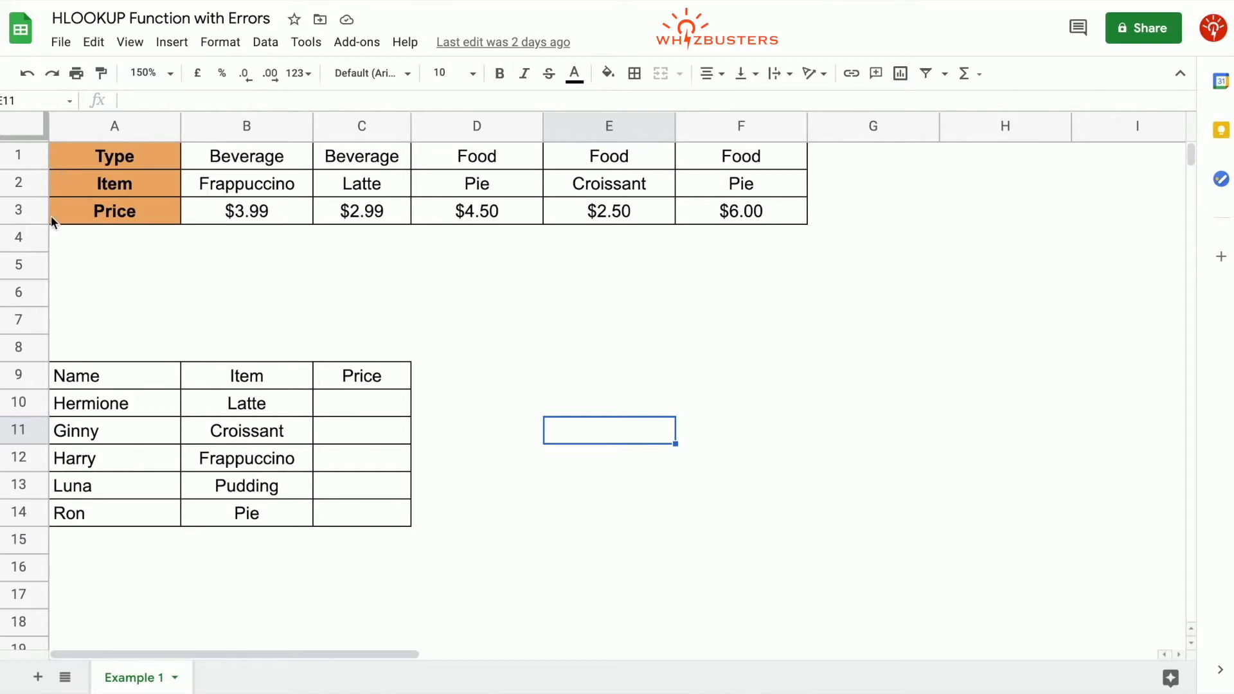
{"action": "mouse_move", "coordinate": [232, 509]}
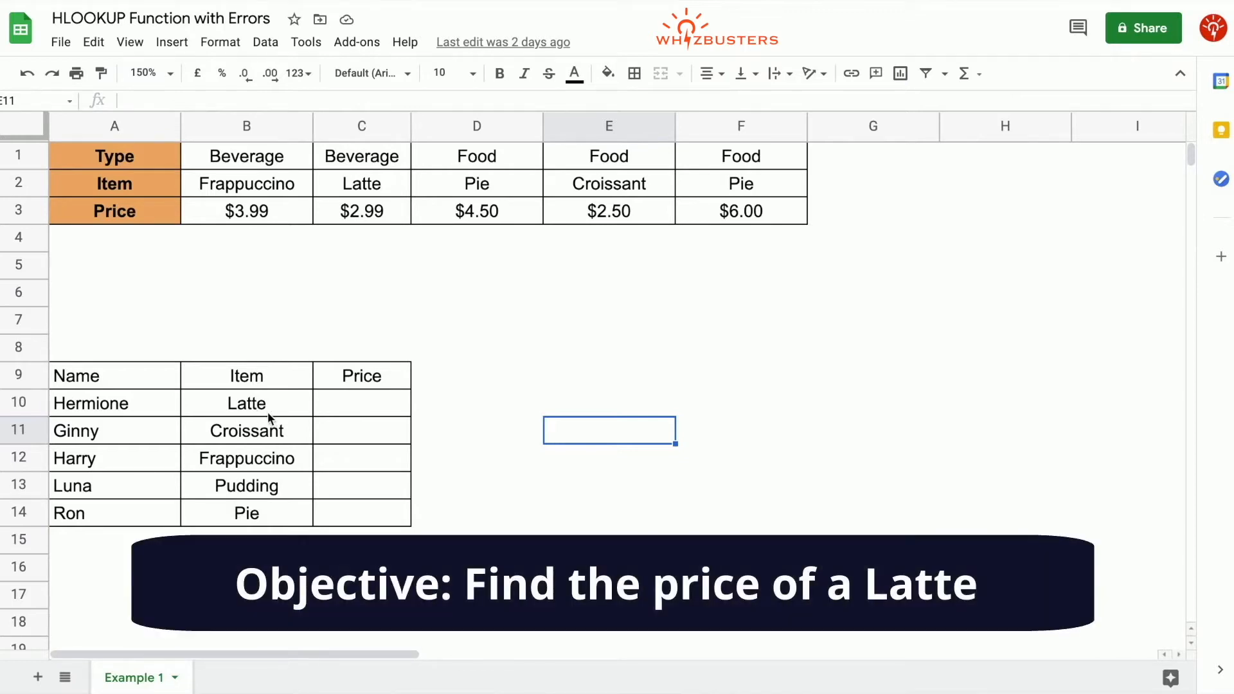
{"action": "mouse_move", "coordinate": [343, 416]}
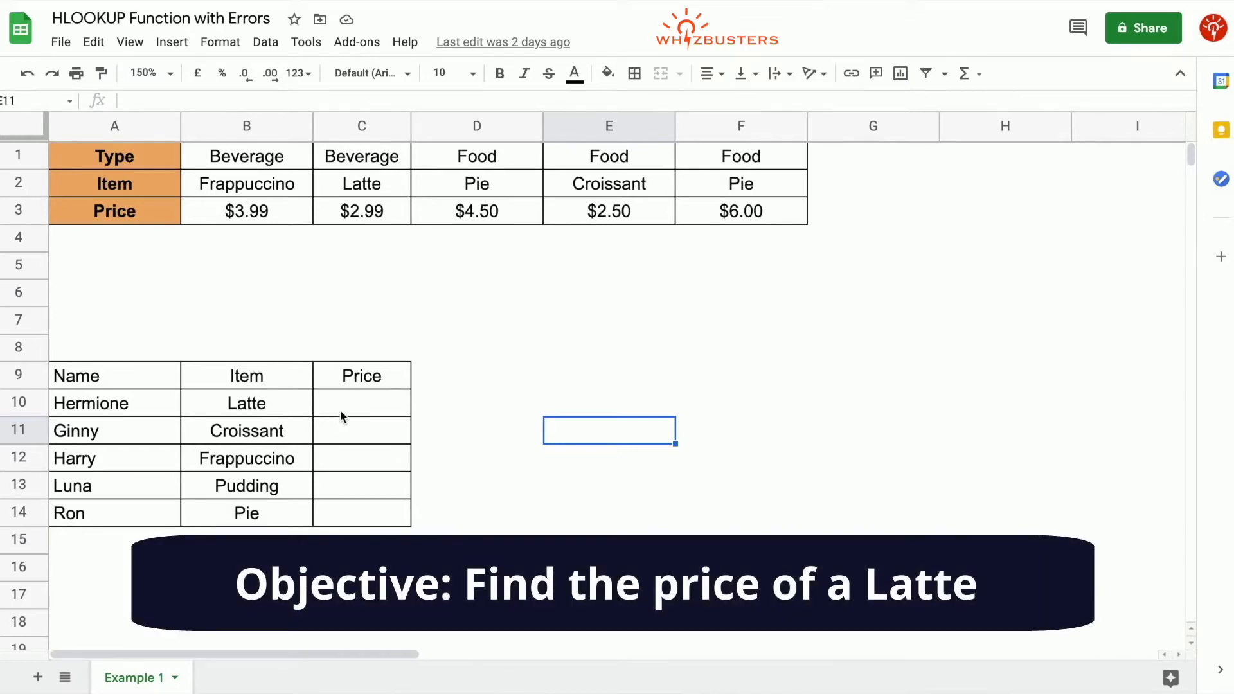
Write =HLOOKUP(B10, A1:F3, 3, FALSE) in C10 to look up Latte's price as an exact match
{"action": "type", "text": "="}
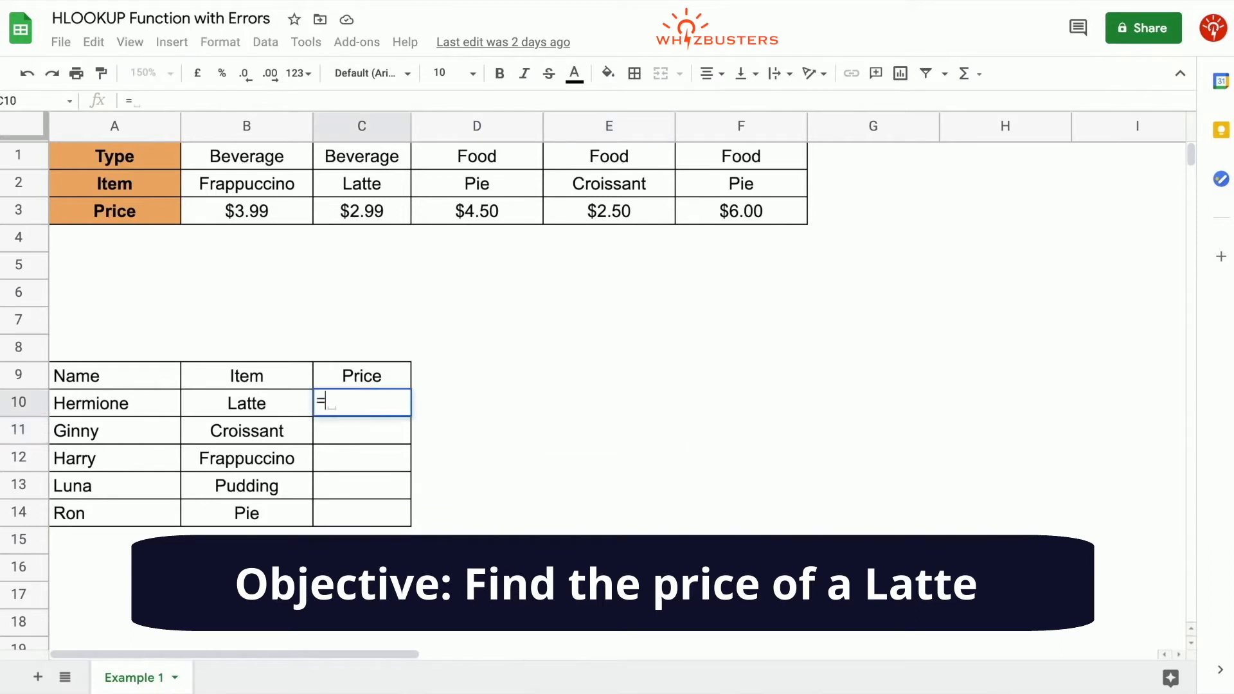
{"action": "type", "text": "hlookup(B10"}
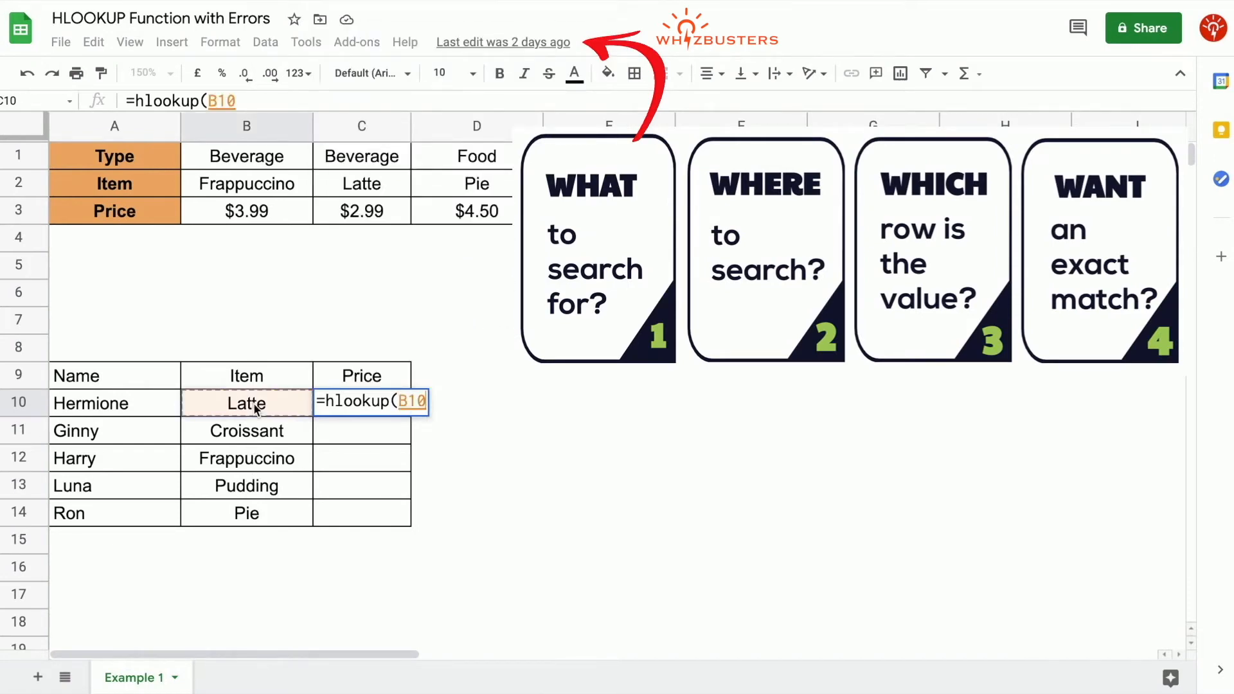
{"action": "type", "text": ","}
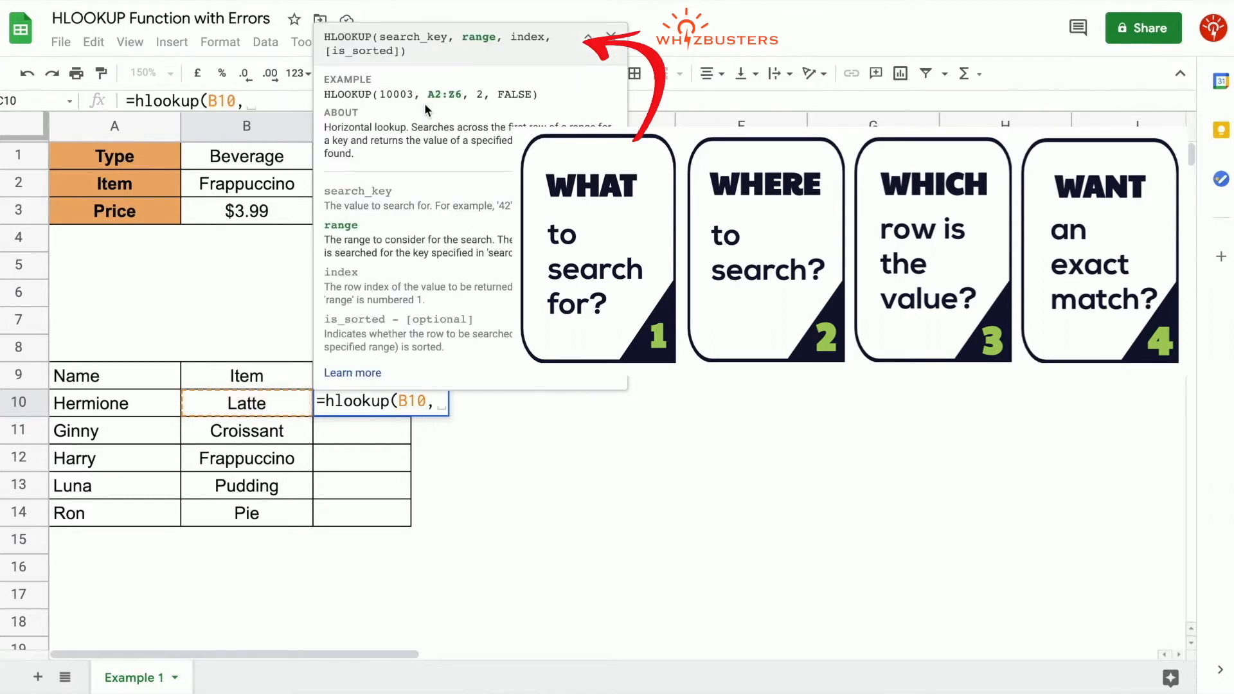
{"action": "mouse_move", "coordinate": [496, 54]}
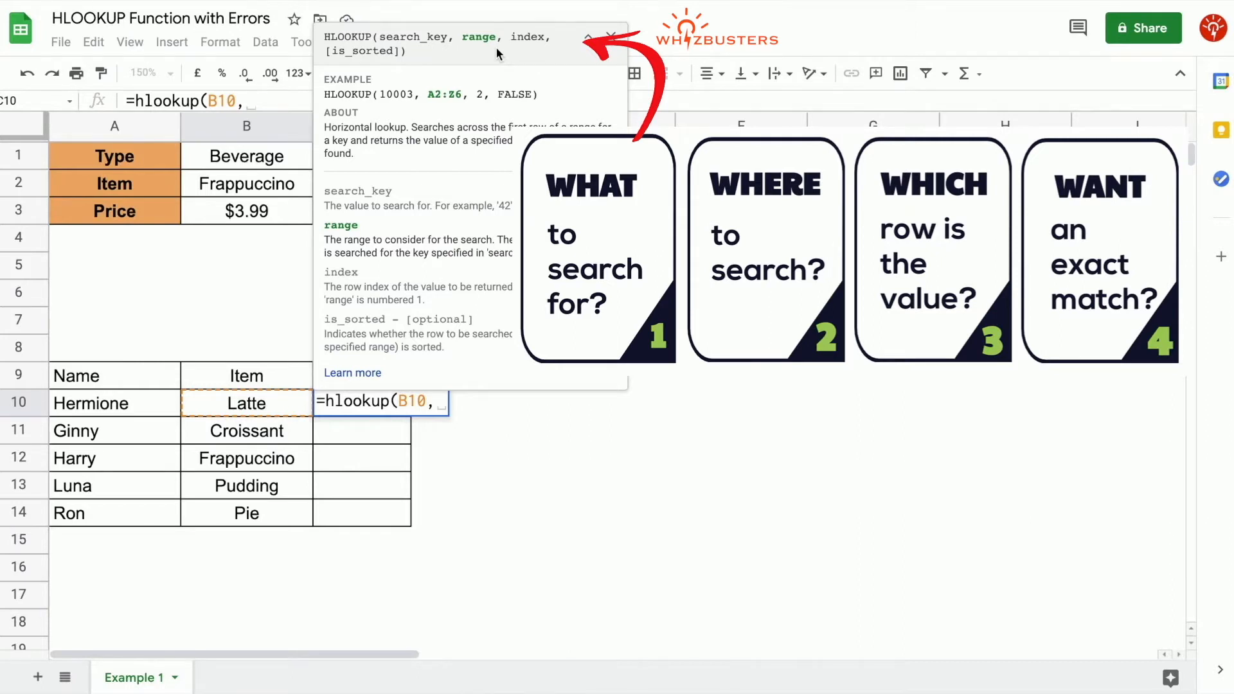
{"action": "mouse_move", "coordinate": [180, 187]}
{"action": "type", "text": "A1:F3"}
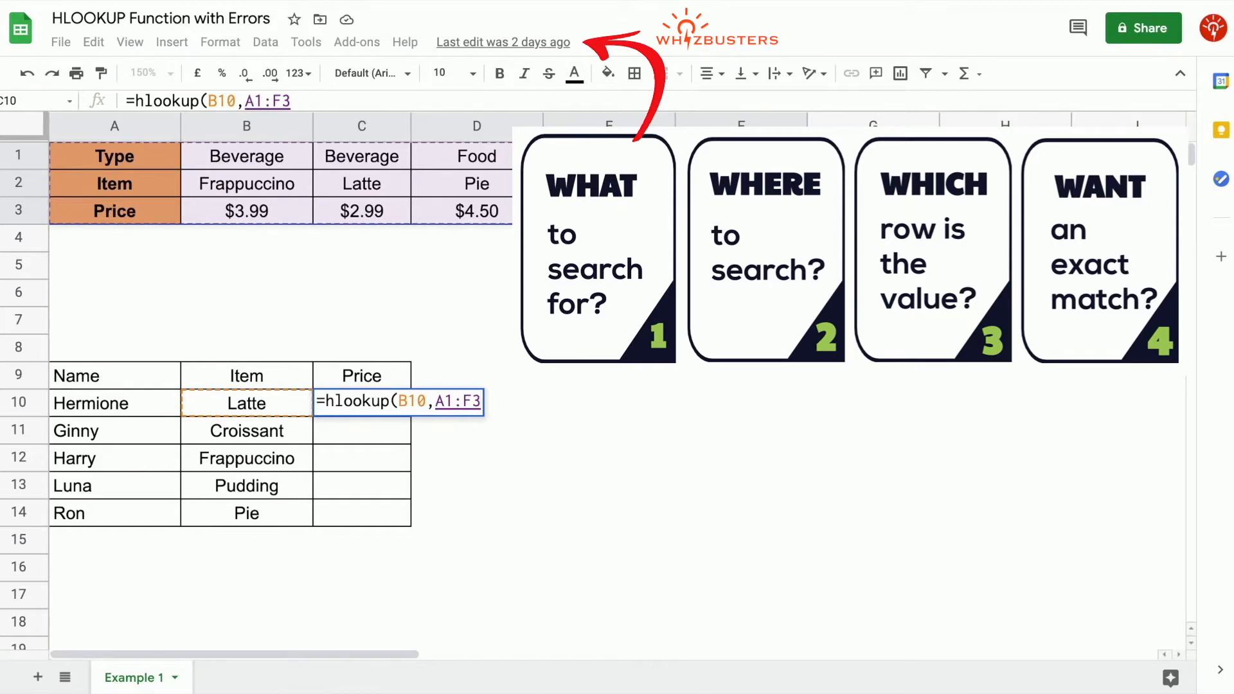
{"action": "mouse_move", "coordinate": [513, 419]}
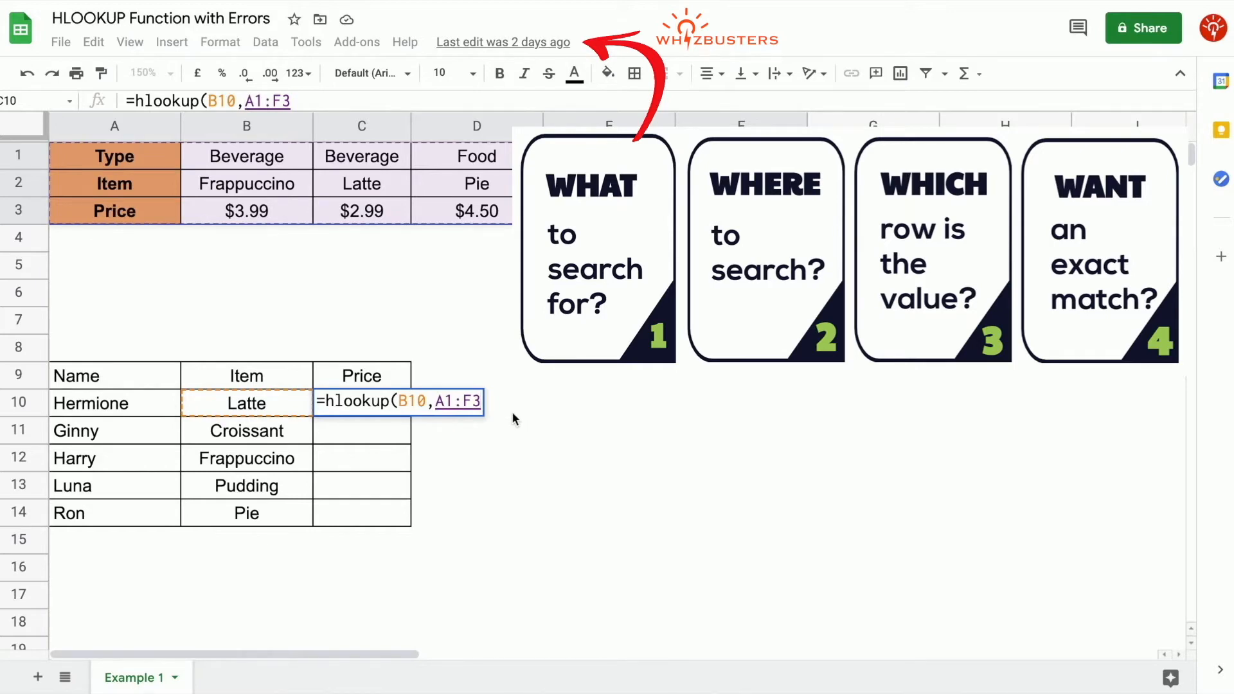
{"action": "type", "text": ","}
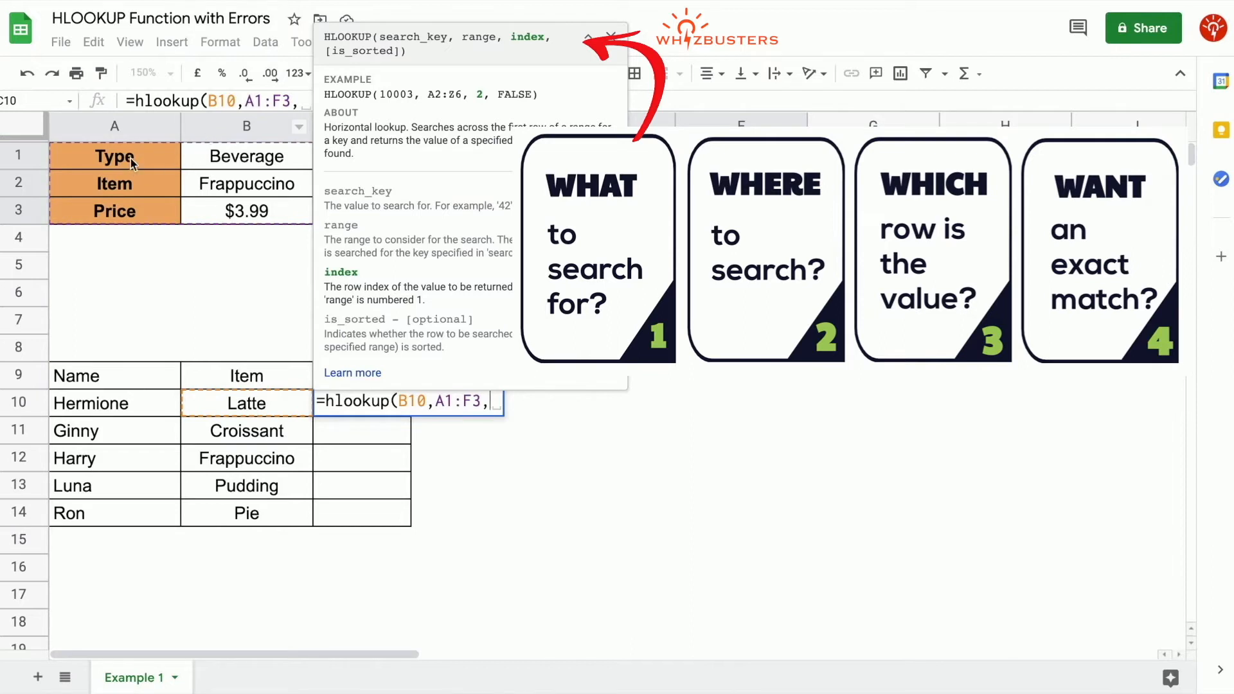
{"action": "mouse_move", "coordinate": [92, 226]}
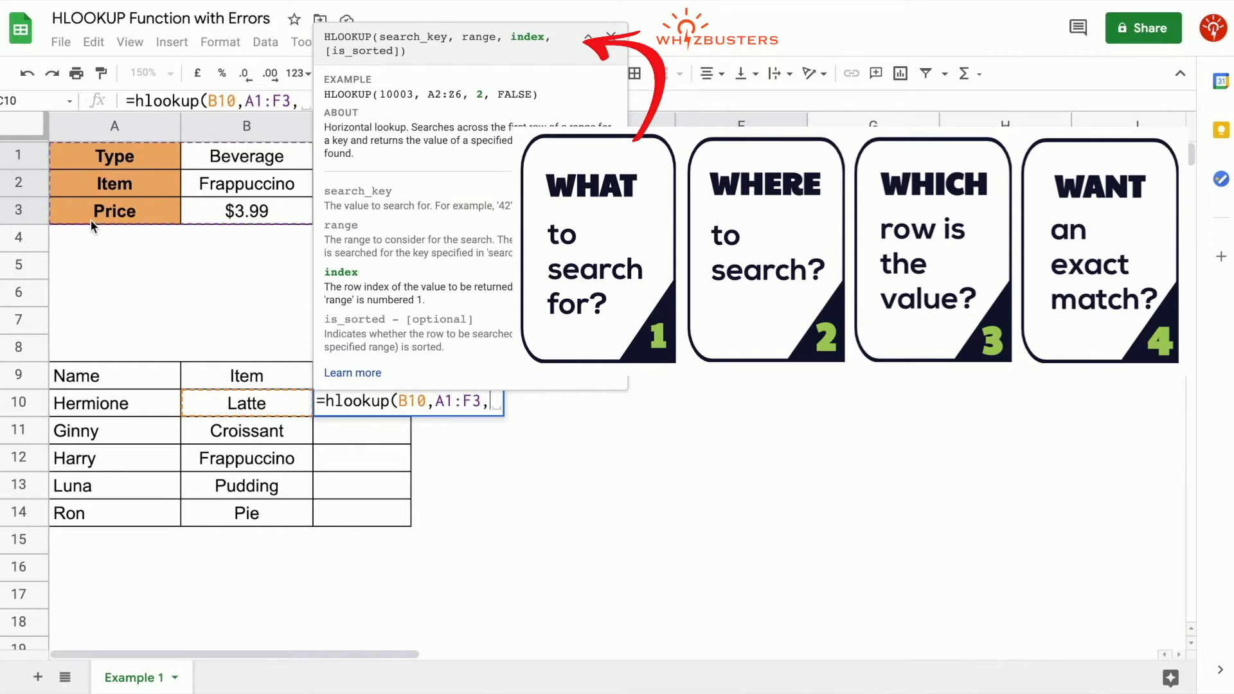
{"action": "type", "text": "3"}
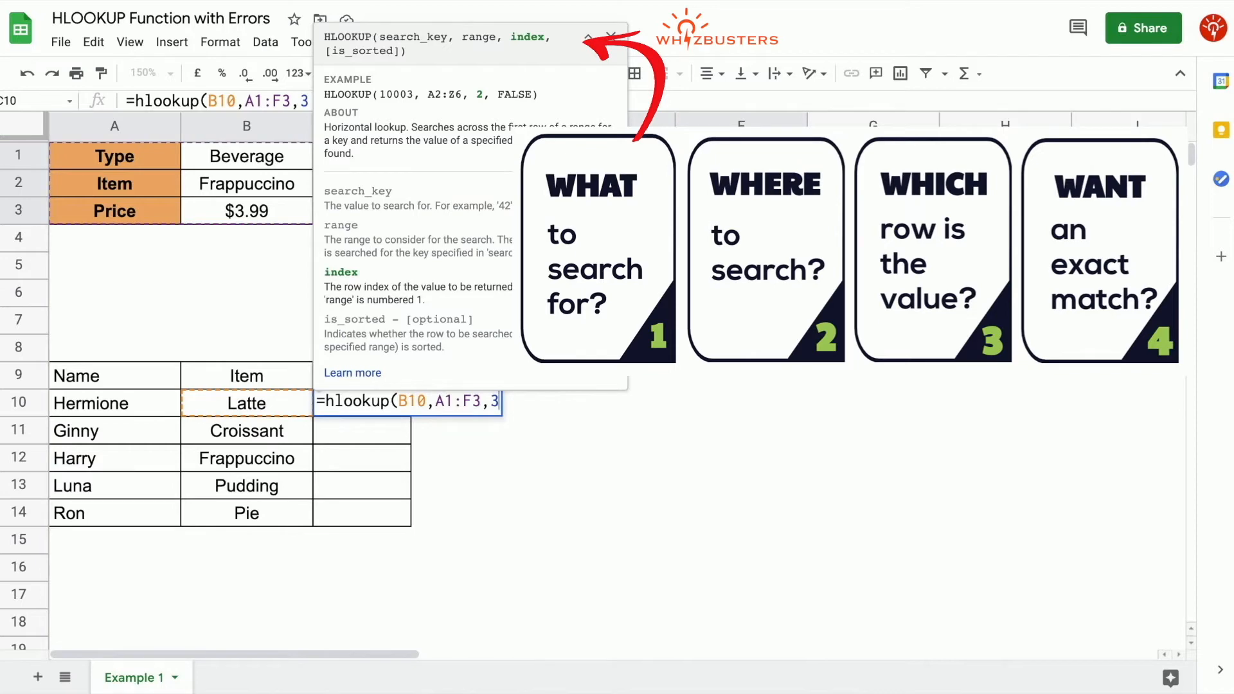
{"action": "type", "text": ","}
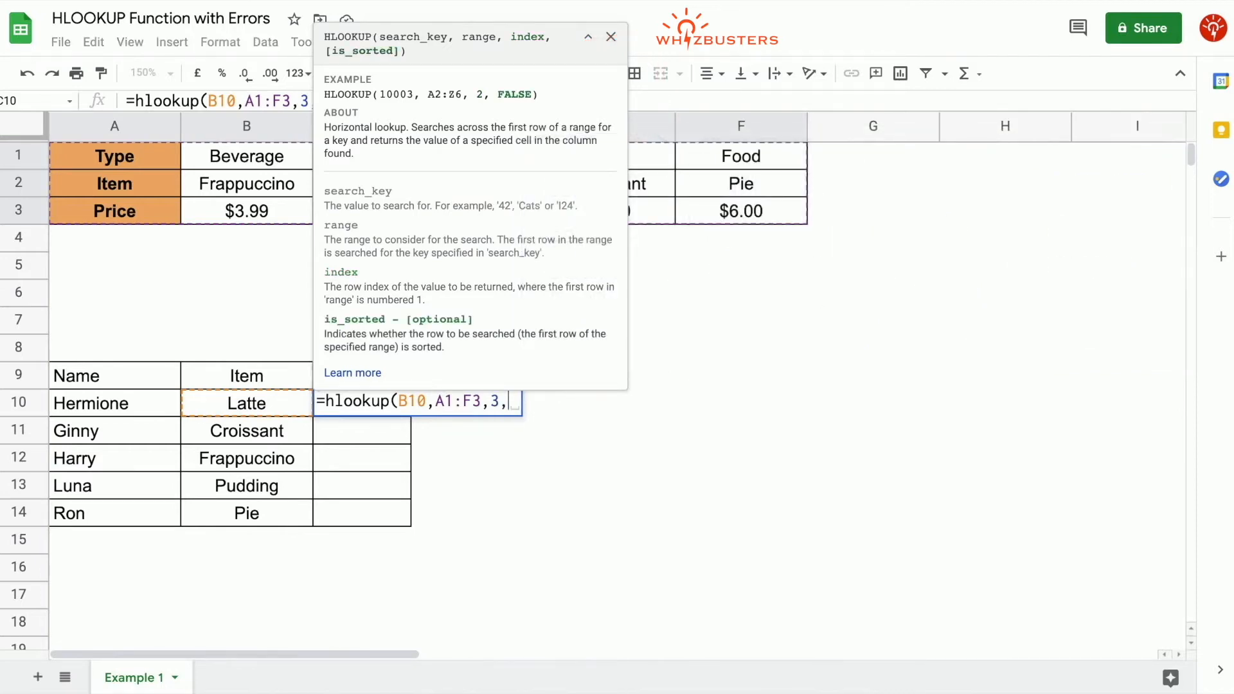
{"action": "type", "text": "FALSE)"}
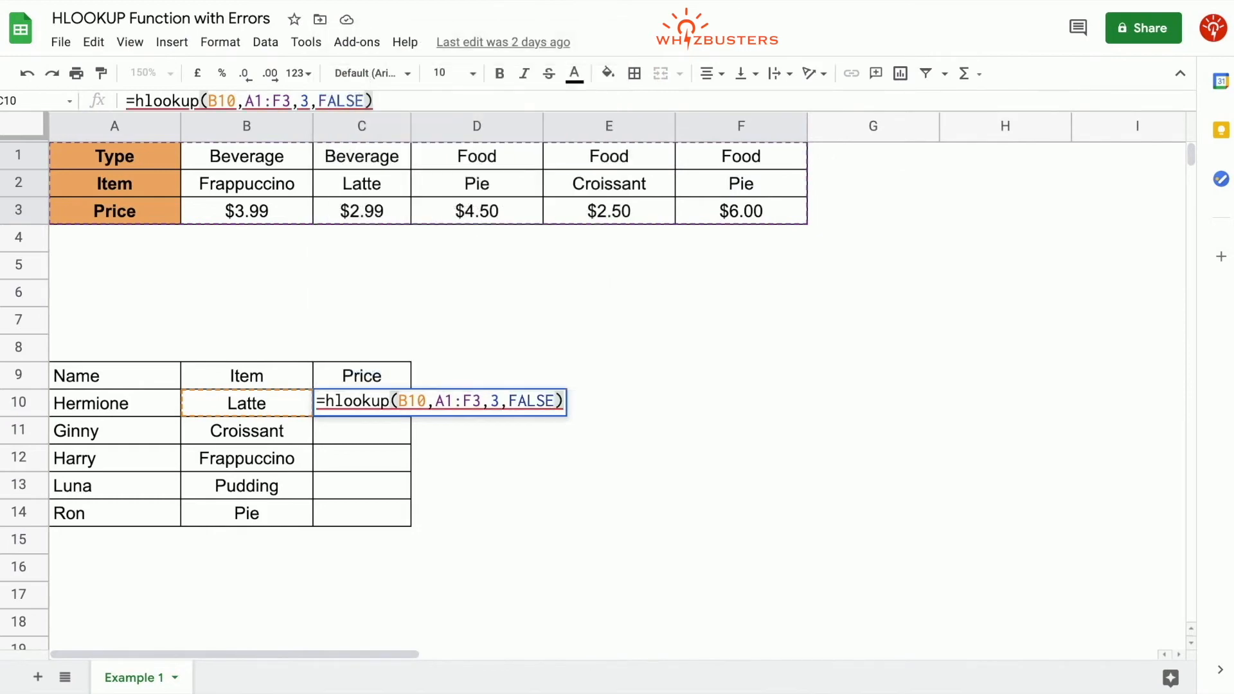
{"action": "key", "text": "Enter"}
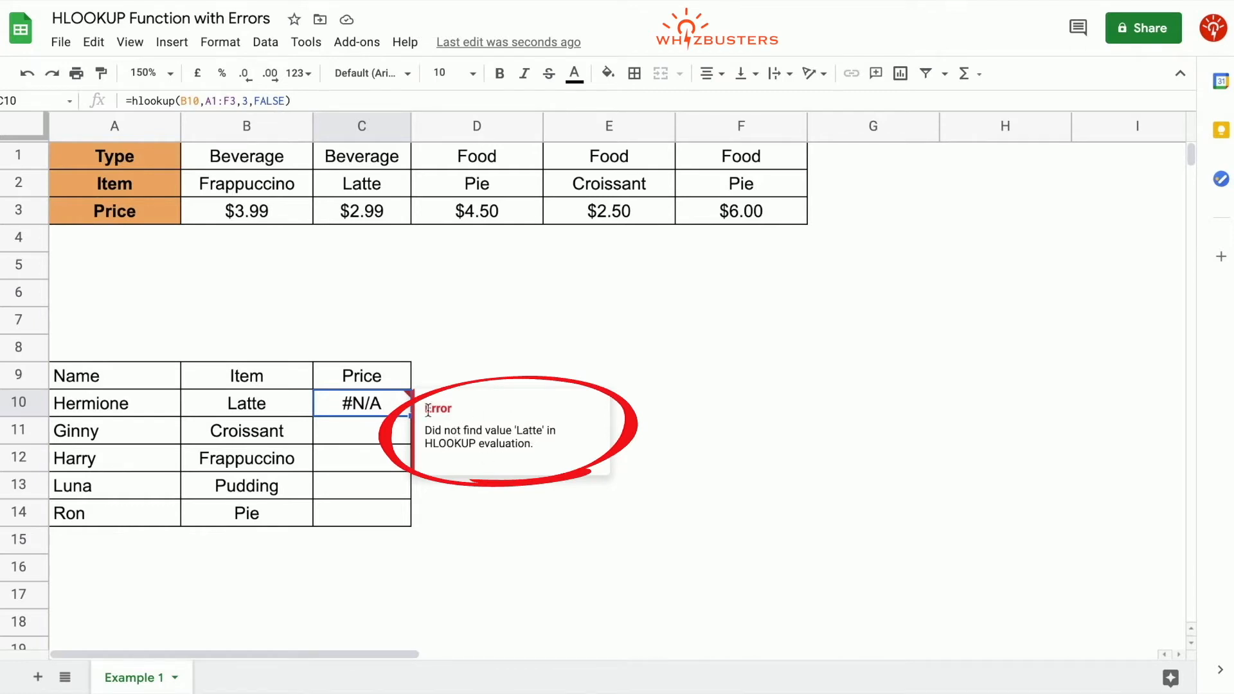
{"action": "mouse_move", "coordinate": [379, 416]}
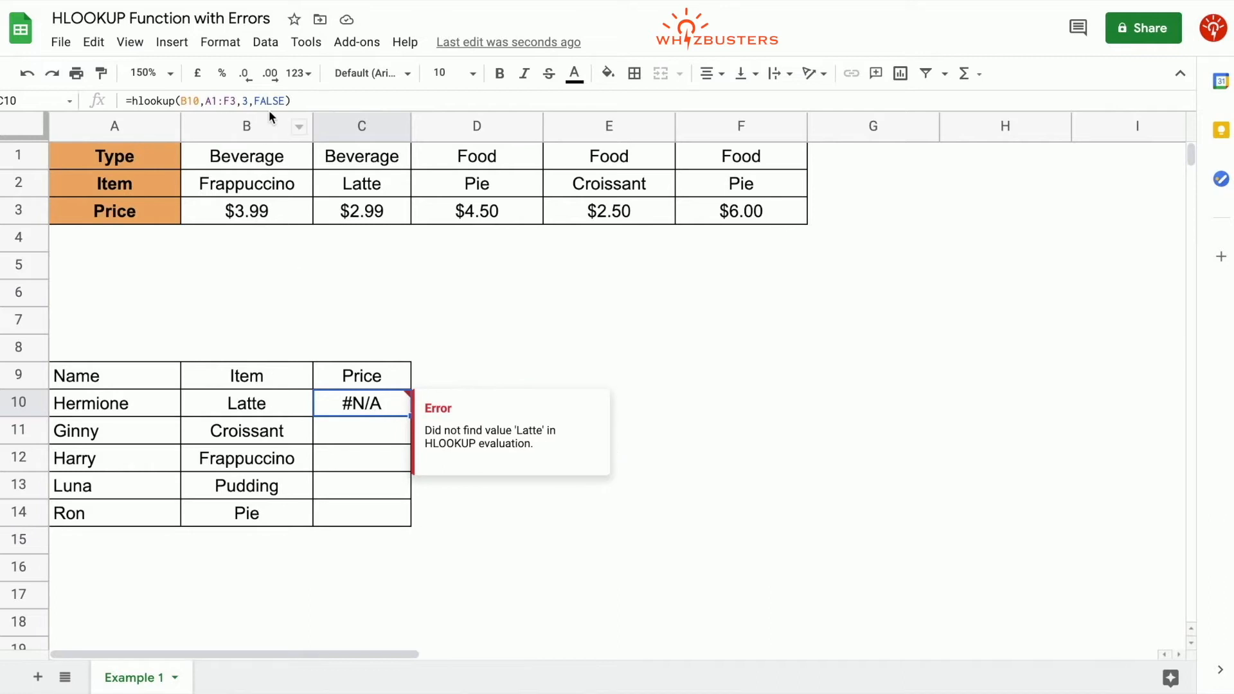
{"action": "left_click", "coordinate": [212, 100]}
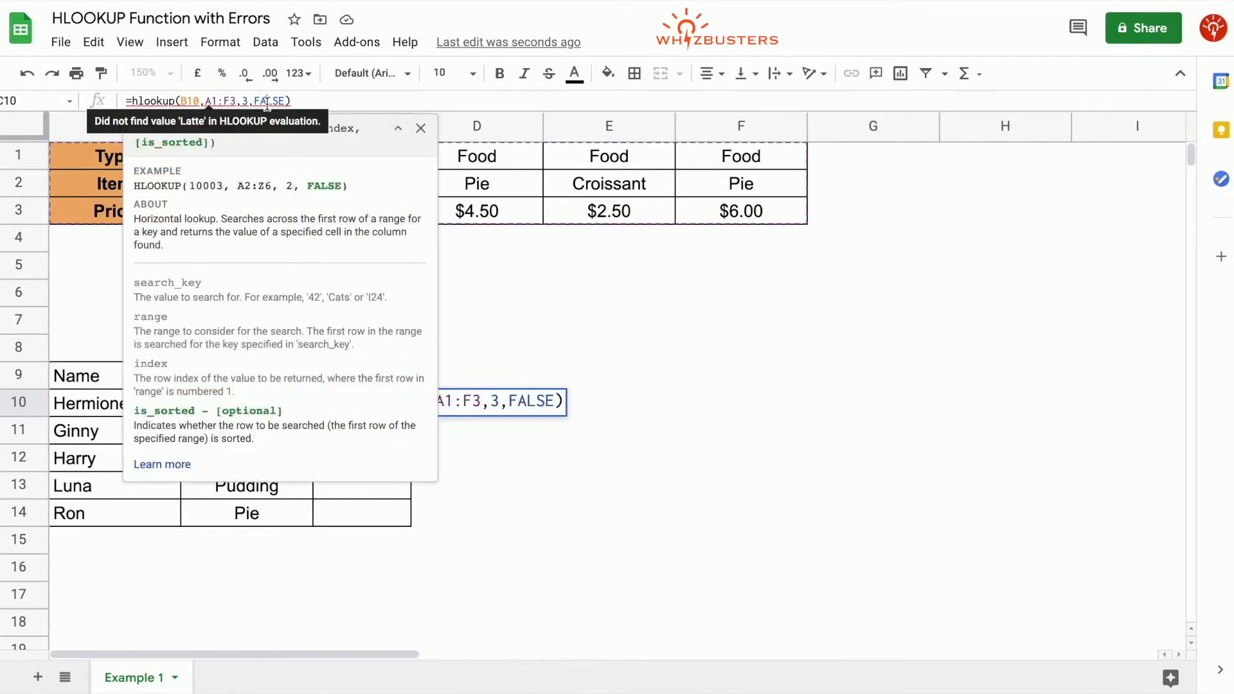
{"action": "left_click", "coordinate": [420, 127]}
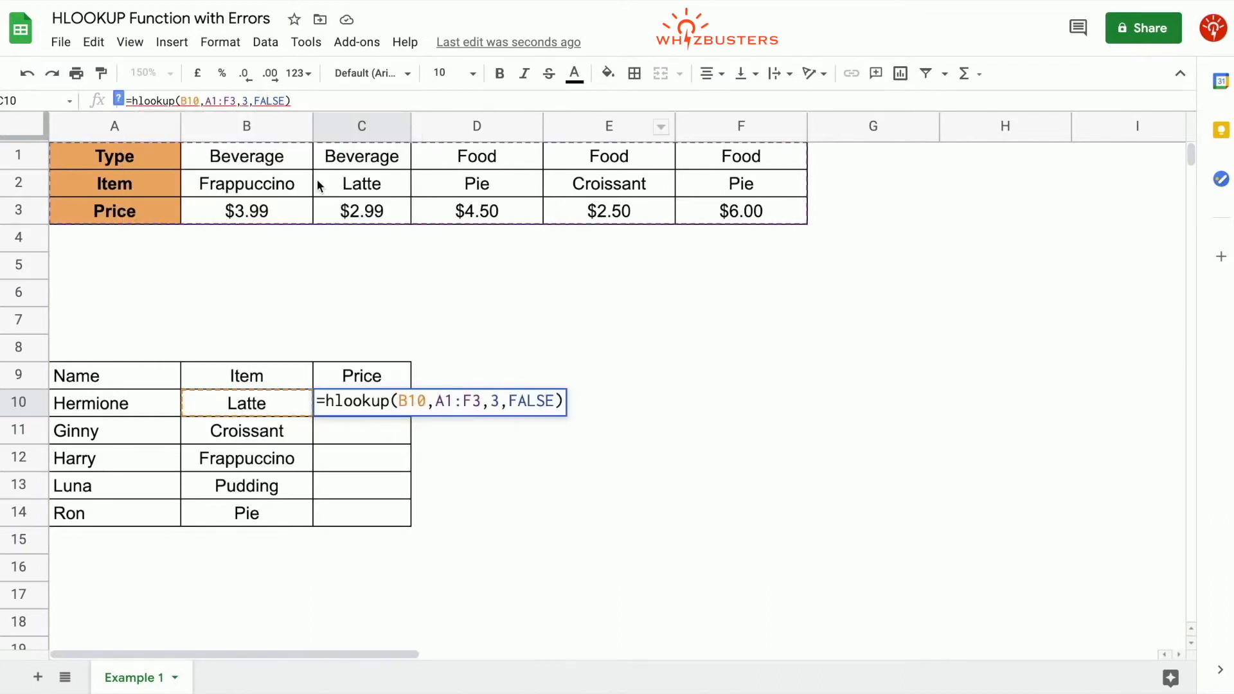
{"action": "mouse_move", "coordinate": [731, 233]}
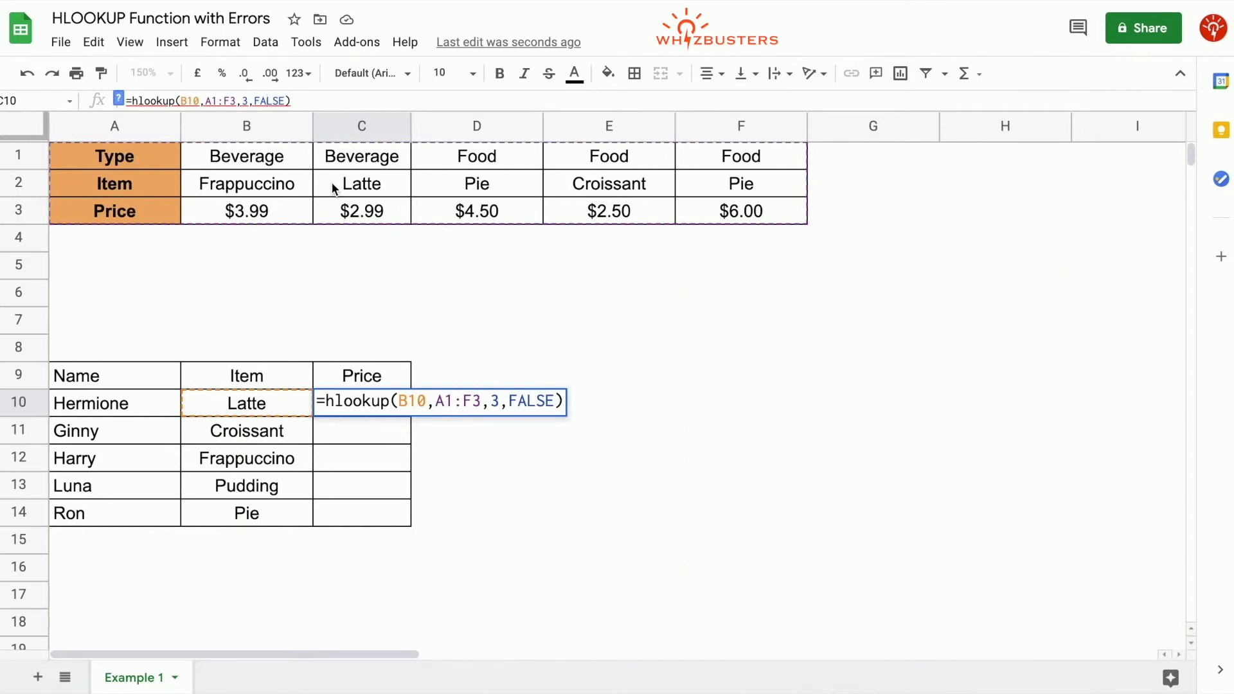
{"action": "key", "text": "Enter"}
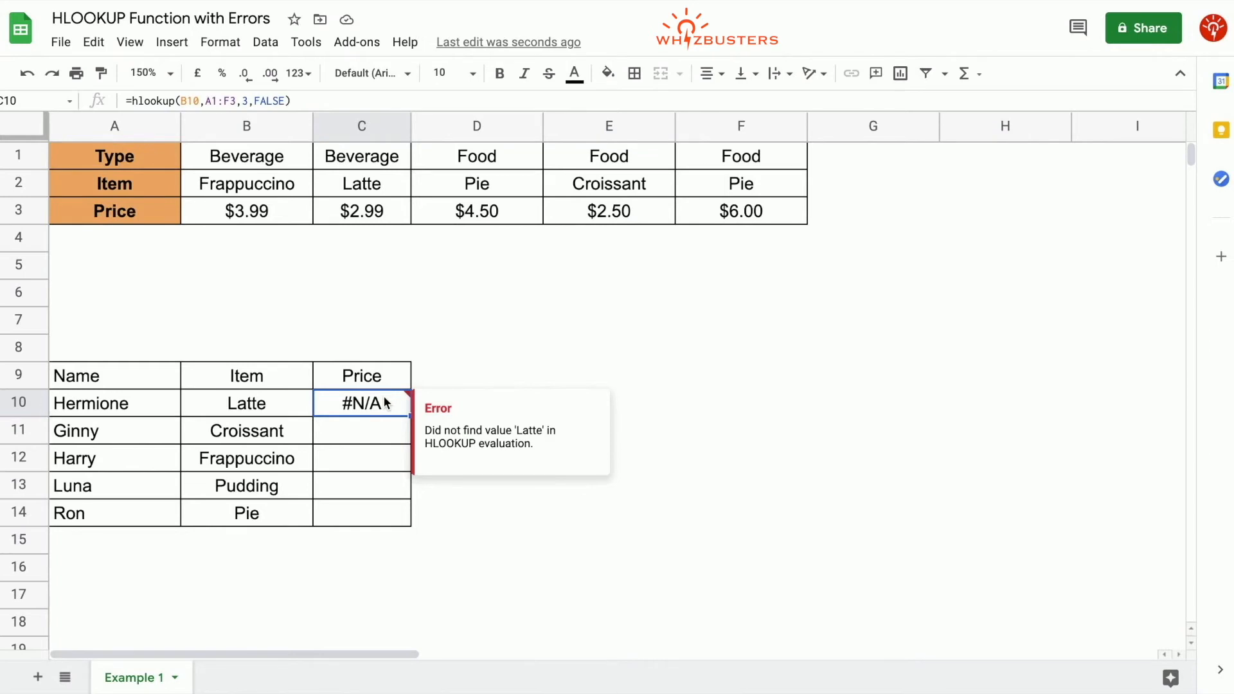
Clear C10 and start a new HLOOKUP on Latte (B10) over the narrower range A2:F3
{"action": "key", "text": "Delete"}
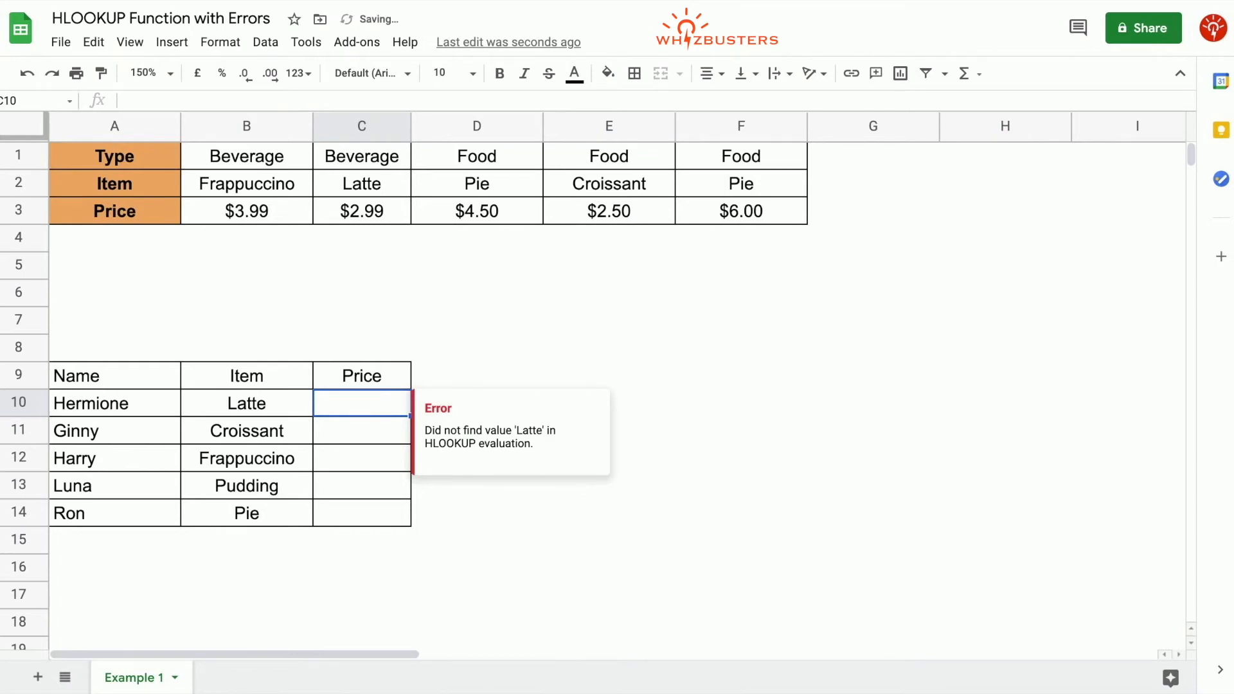
{"action": "type", "text": "=h"}
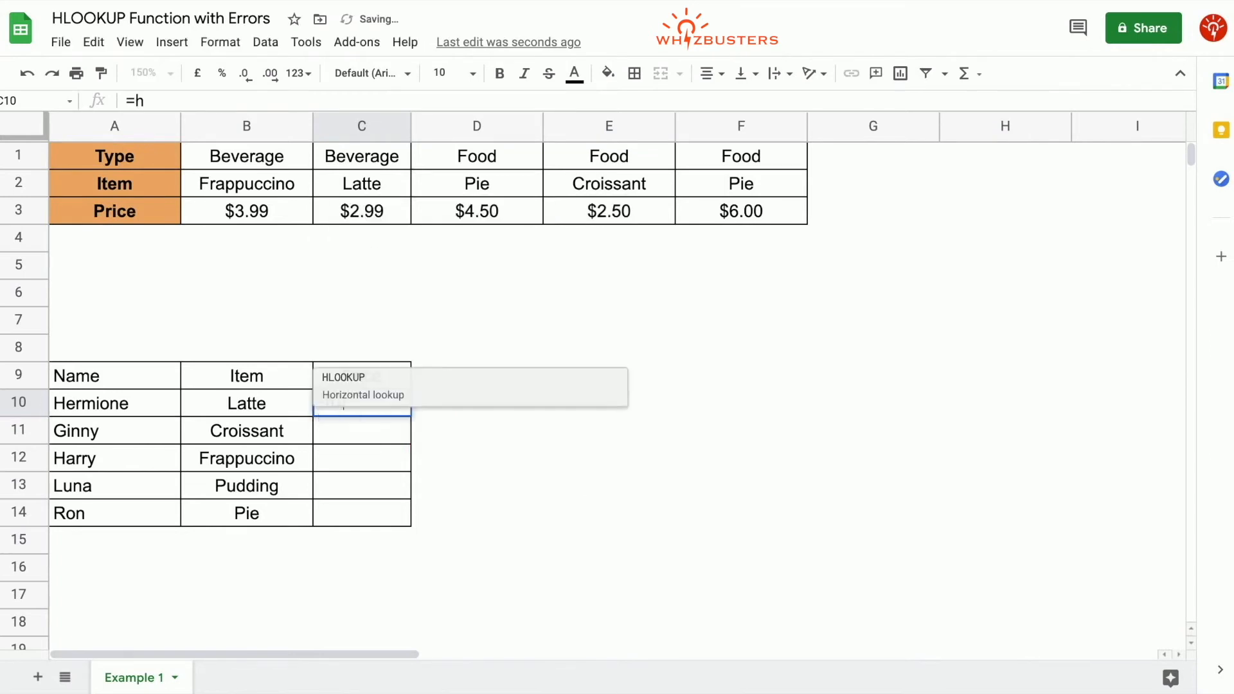
{"action": "type", "text": "lookup("}
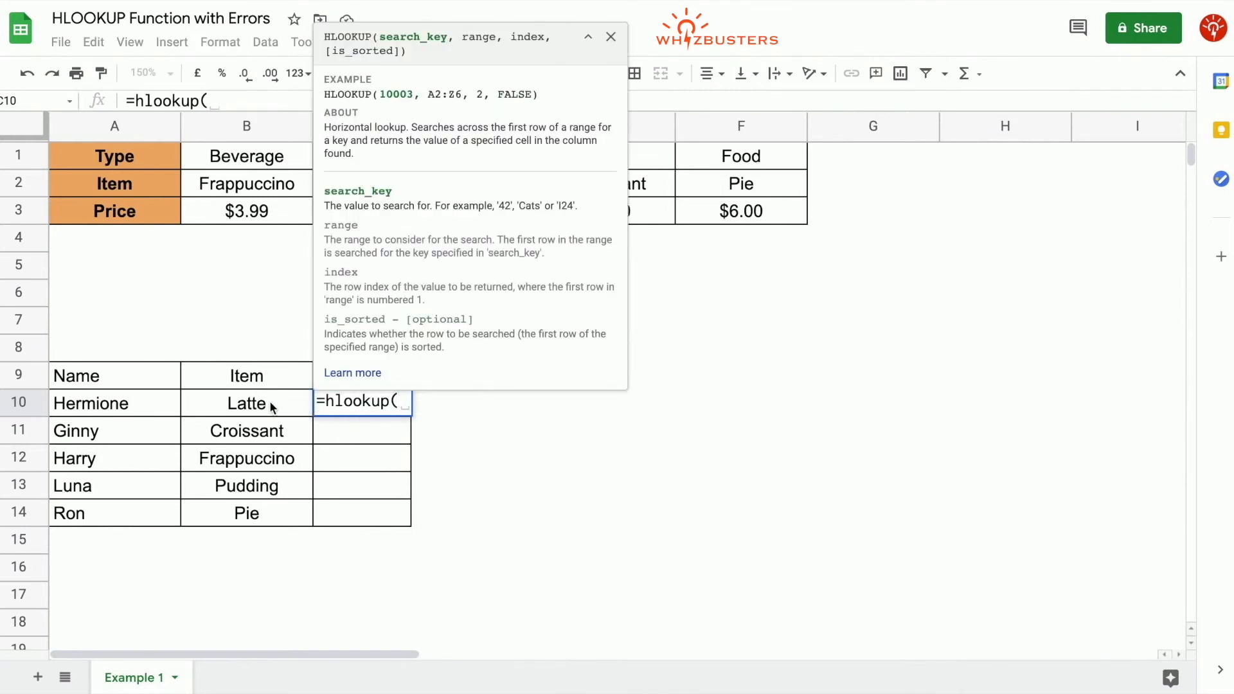
{"action": "left_click", "coordinate": [245, 403]}
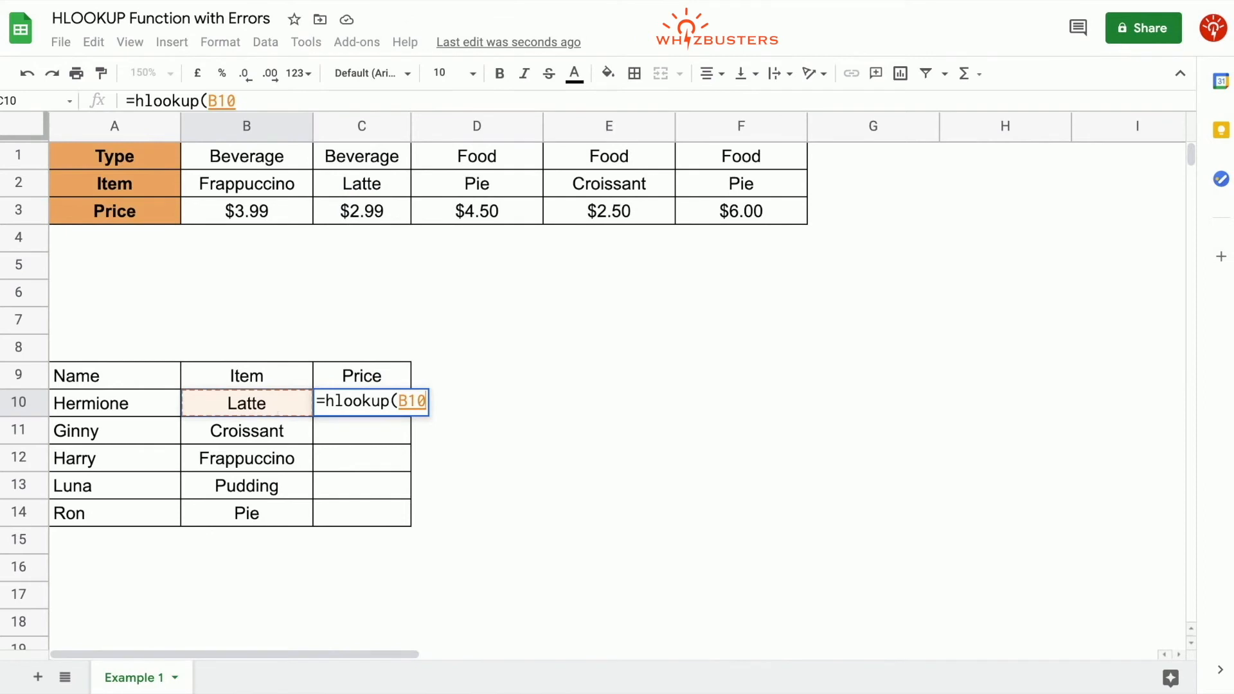
{"action": "type", "text": ","}
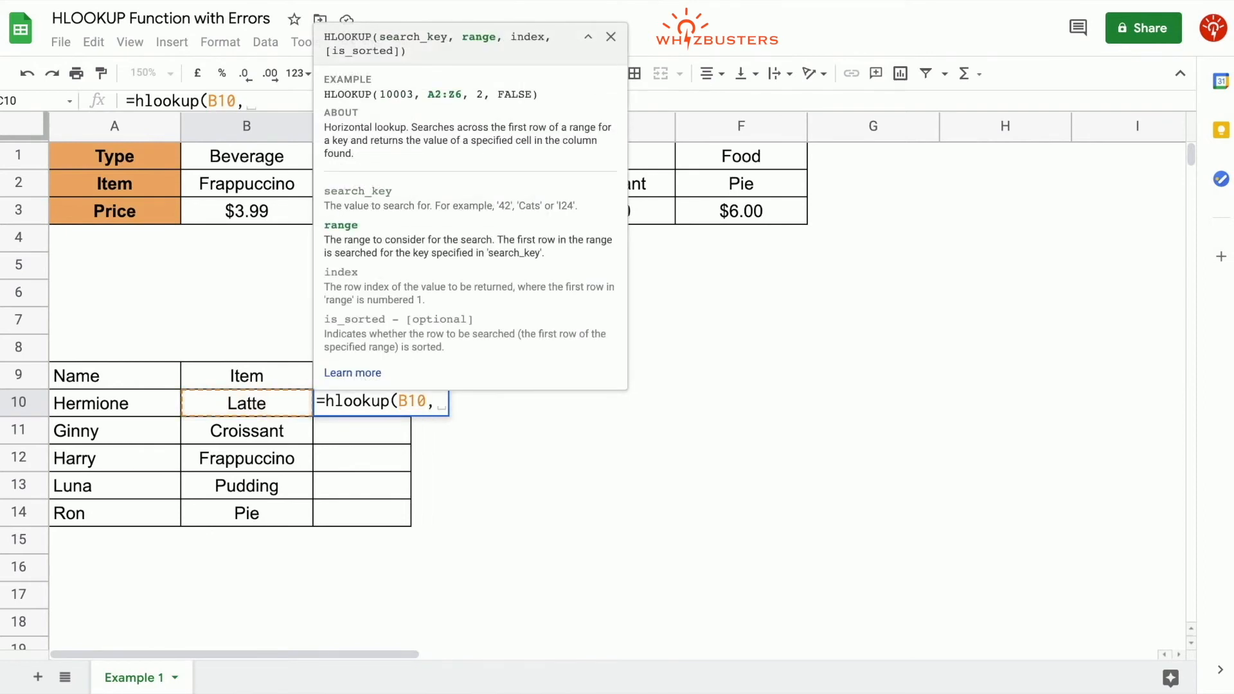
{"action": "type", "text": "A2:B3"}
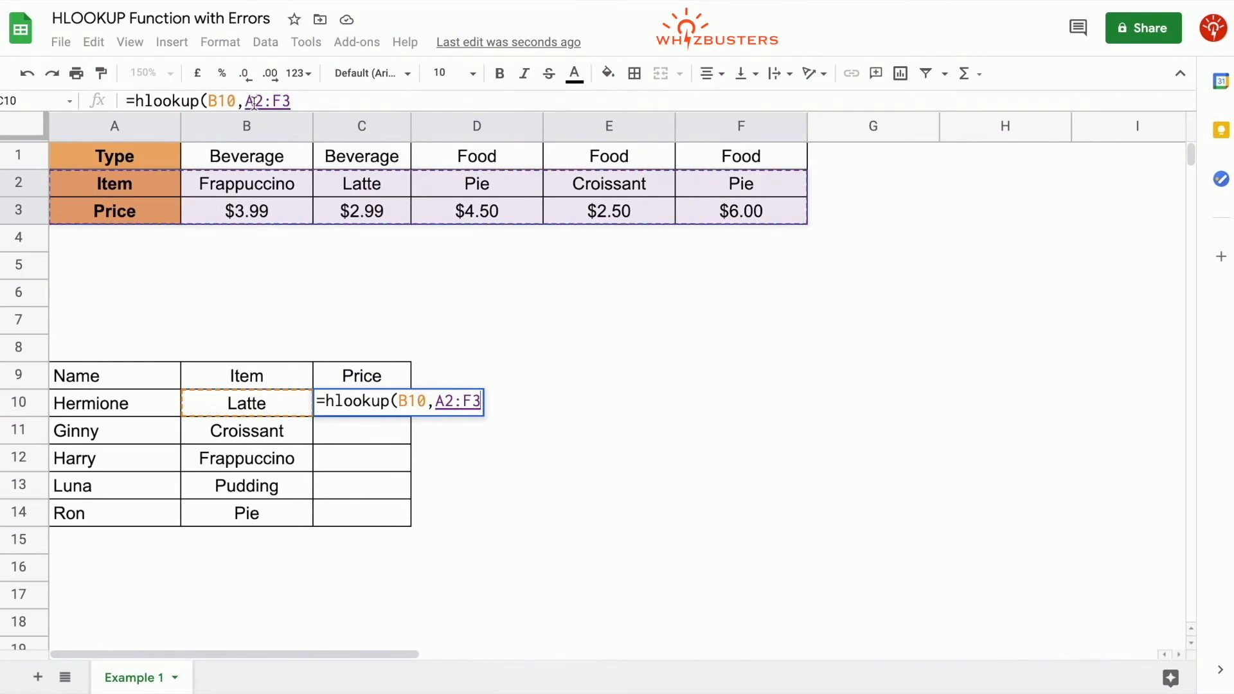
{"action": "left_click", "coordinate": [249, 100]}
{"action": "type", "text": ","}
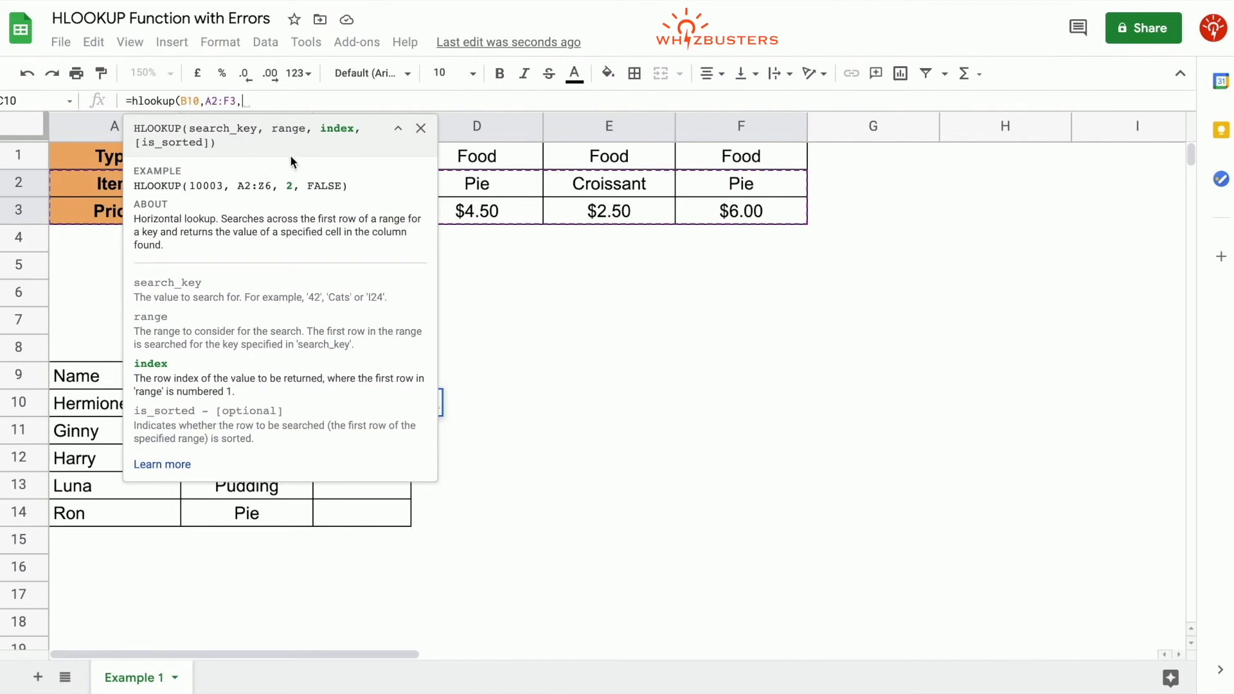
{"action": "mouse_move", "coordinate": [420, 128]}
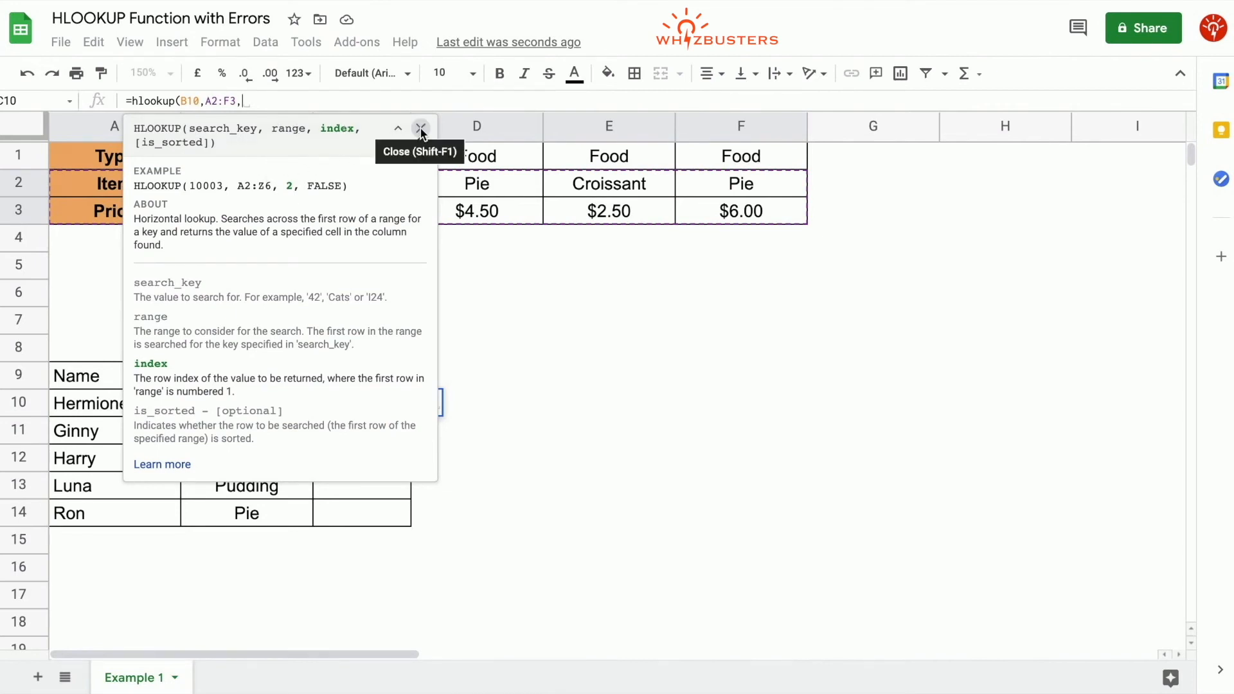
Finish the formula with row index 2 and FALSE, confirming so Latte shows $2.99
{"action": "left_click", "coordinate": [419, 127]}
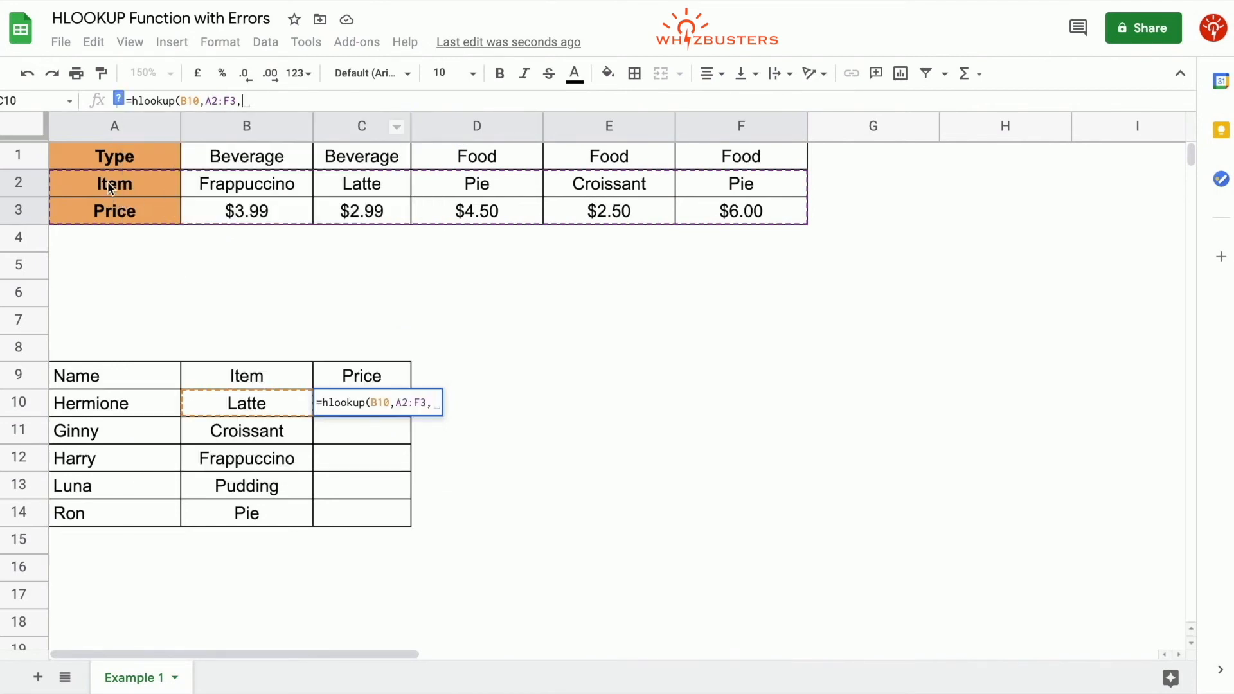
{"action": "type", "text": "2"}
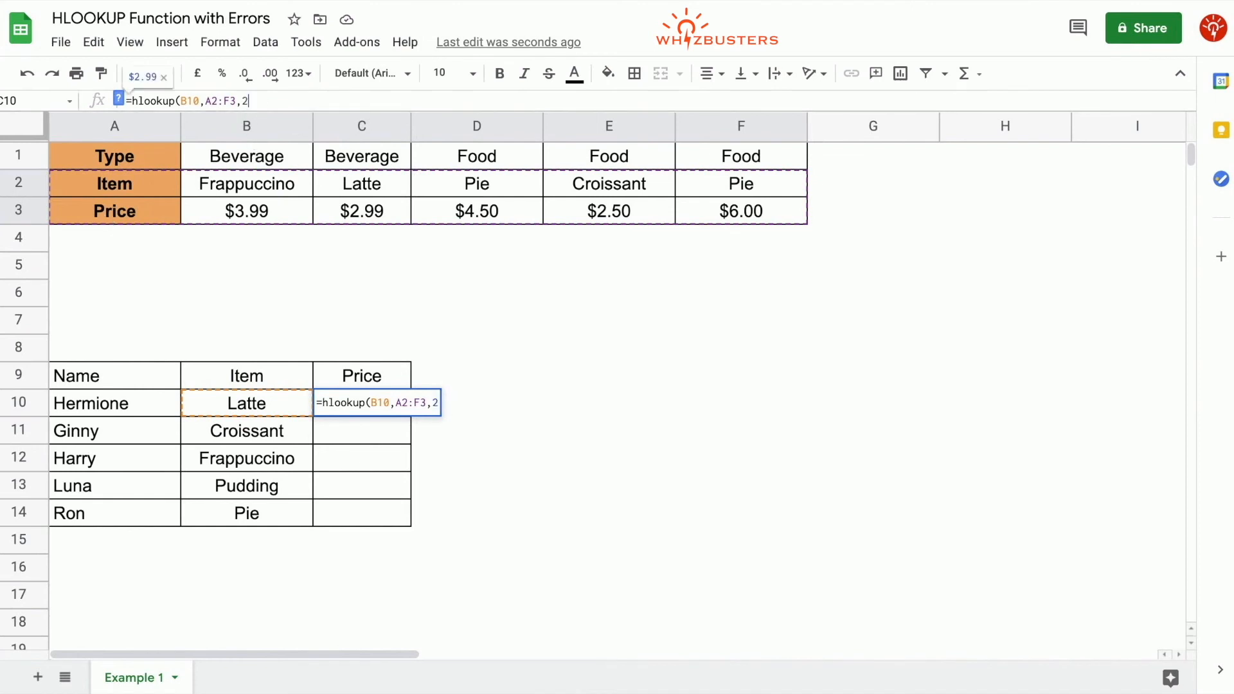
{"action": "type", "text": ","}
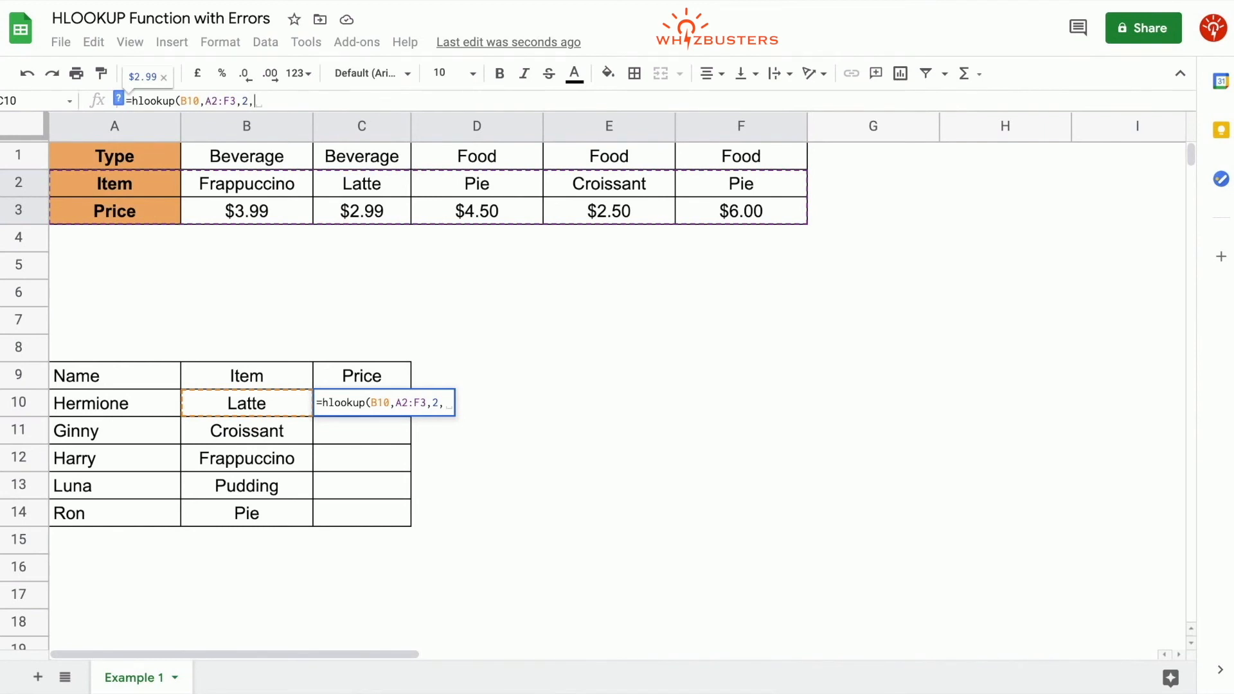
{"action": "type", "text": "FALS"}
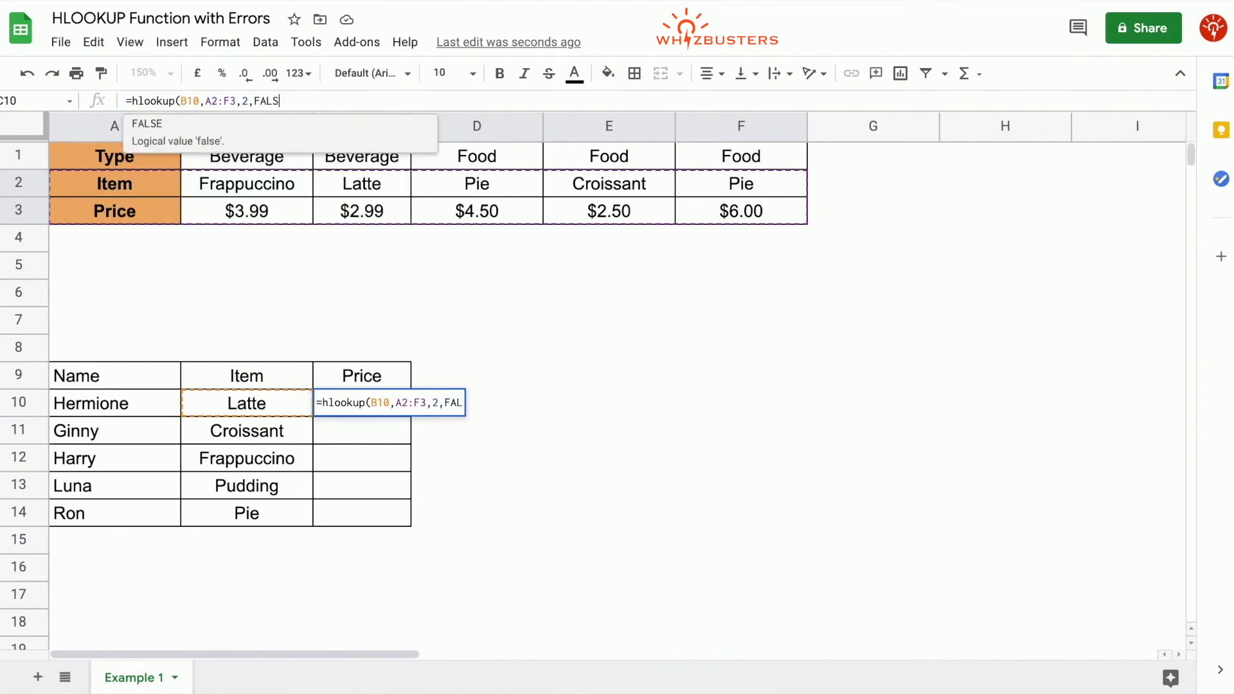
{"action": "key", "text": "Enter"}
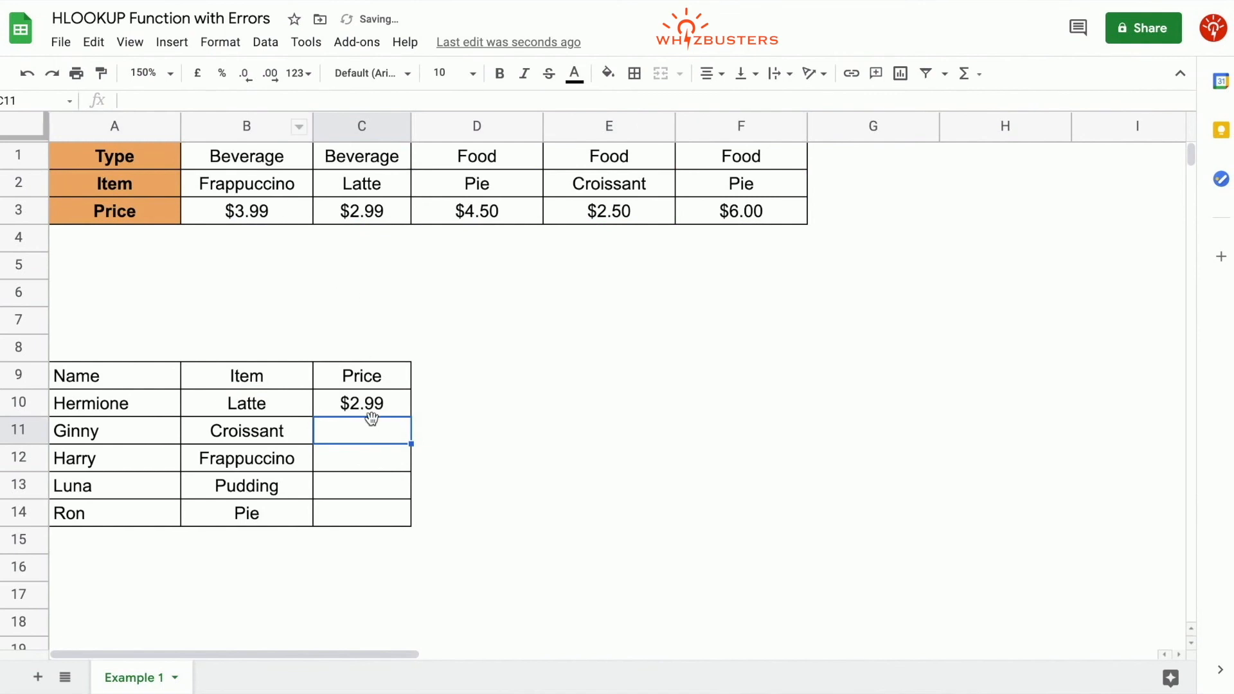
{"action": "left_click", "coordinate": [361, 402]}
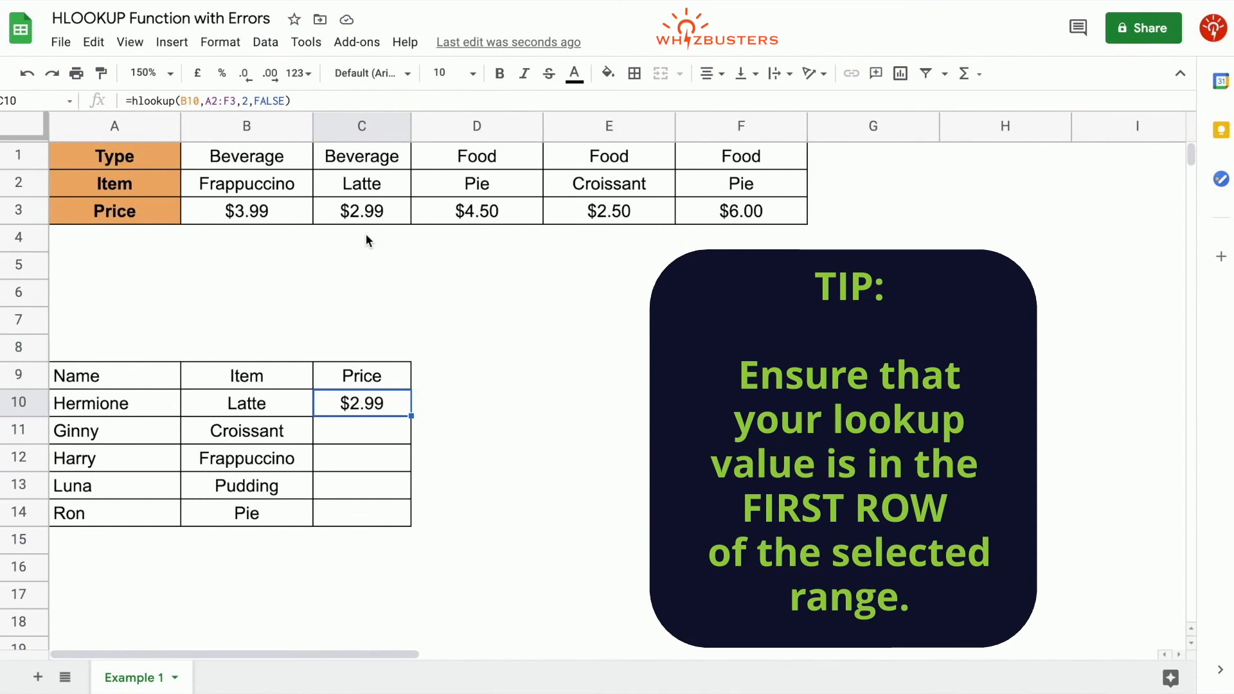
{"action": "mouse_move", "coordinate": [161, 221]}
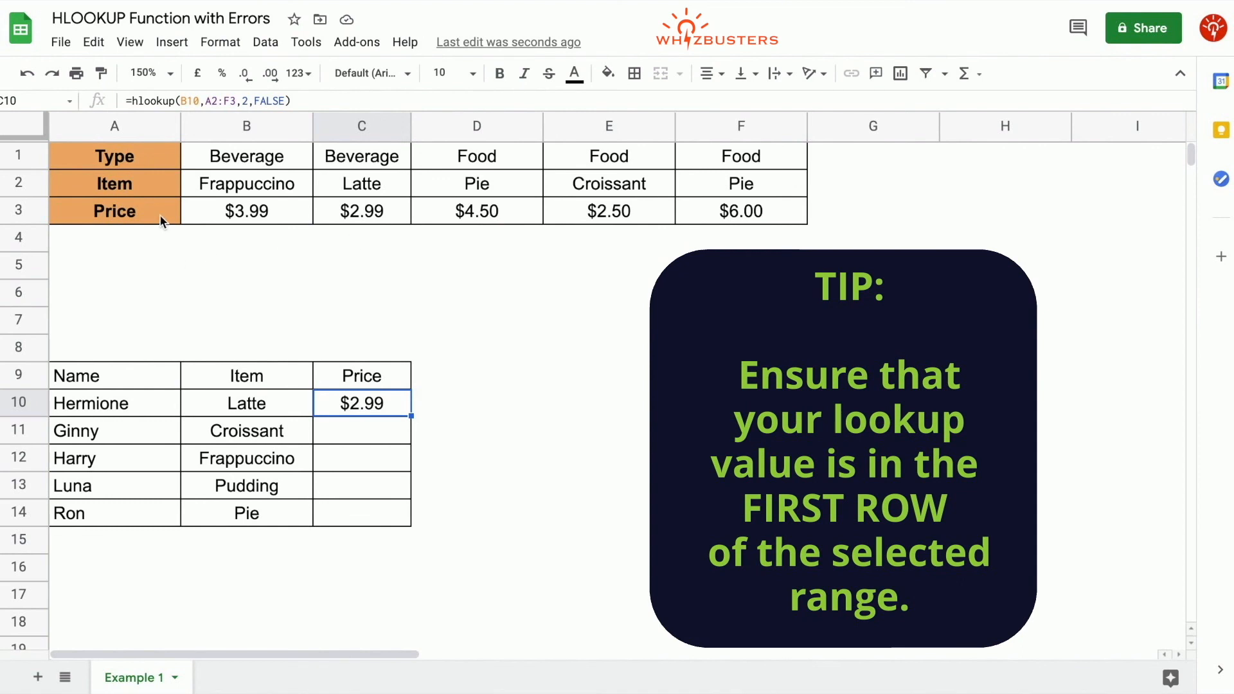